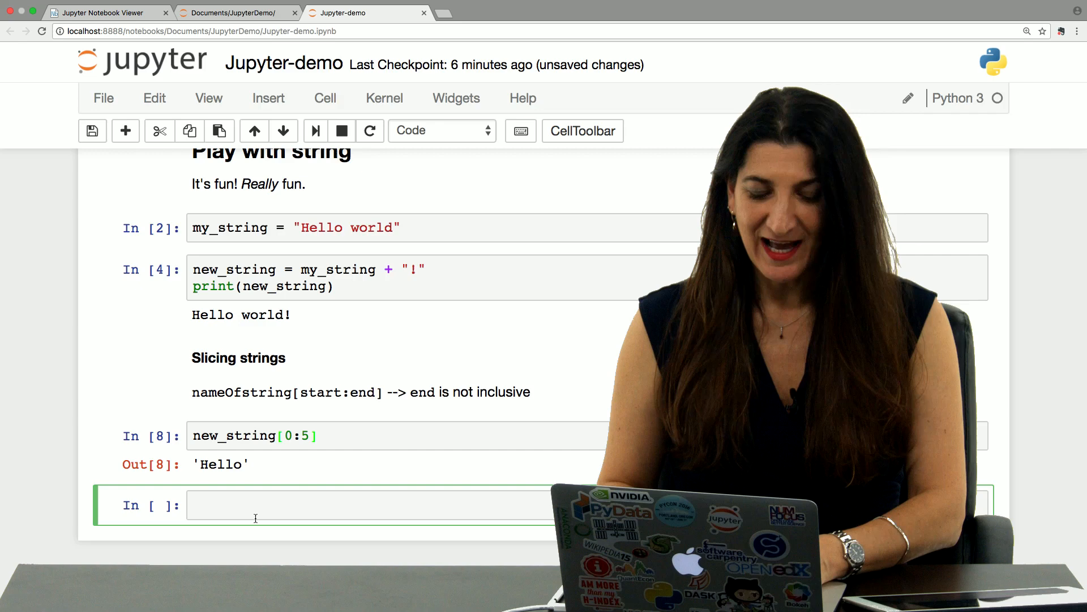
Run a cell evaluating new_string[6:-1], then go to the nbviewer lesson tab
type("new_")
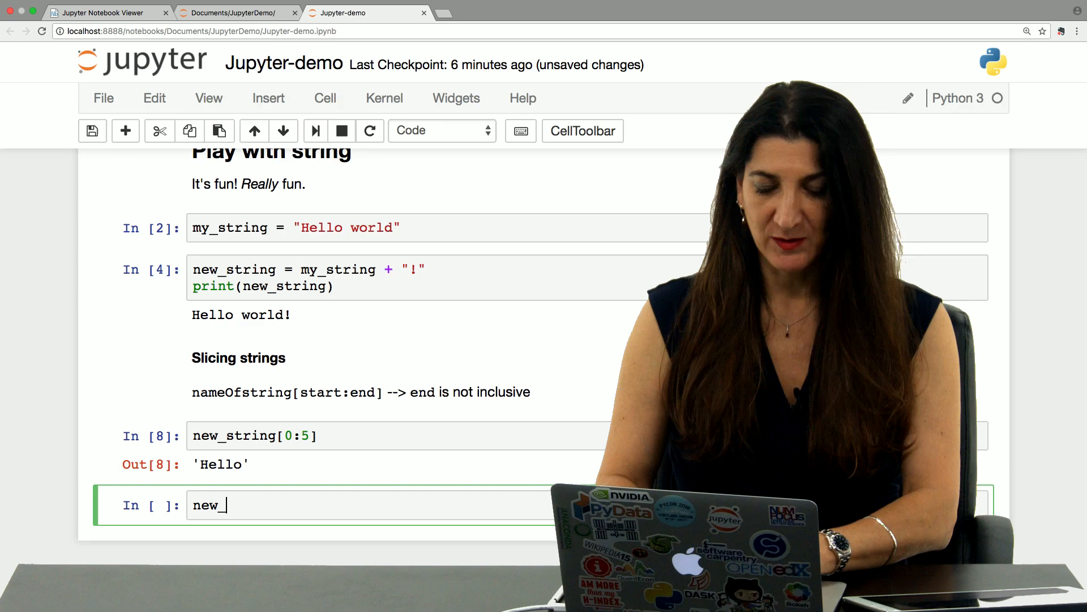
type("string[]")
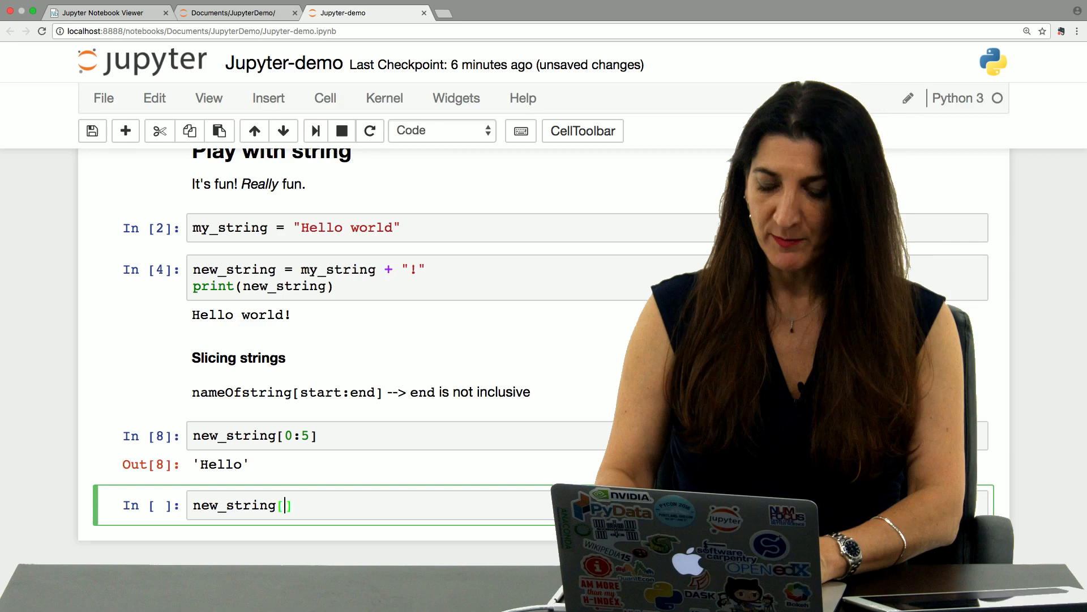
type("6:-1")
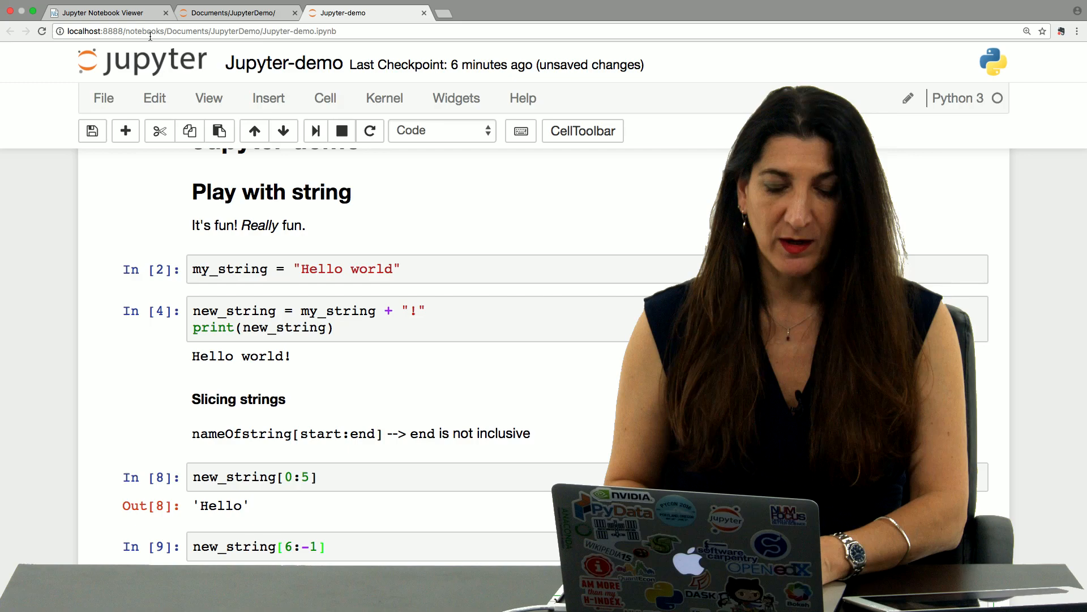
left_click(100, 13)
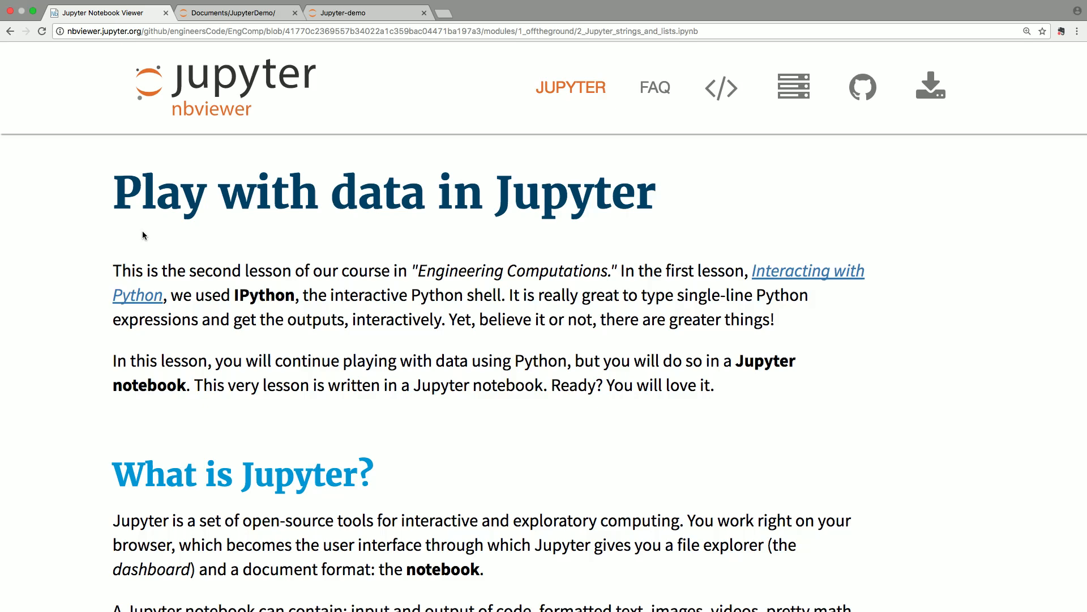
Scroll the lesson down to the 'Play with Python strings' section showing the helloworld example
scroll("down", 3)
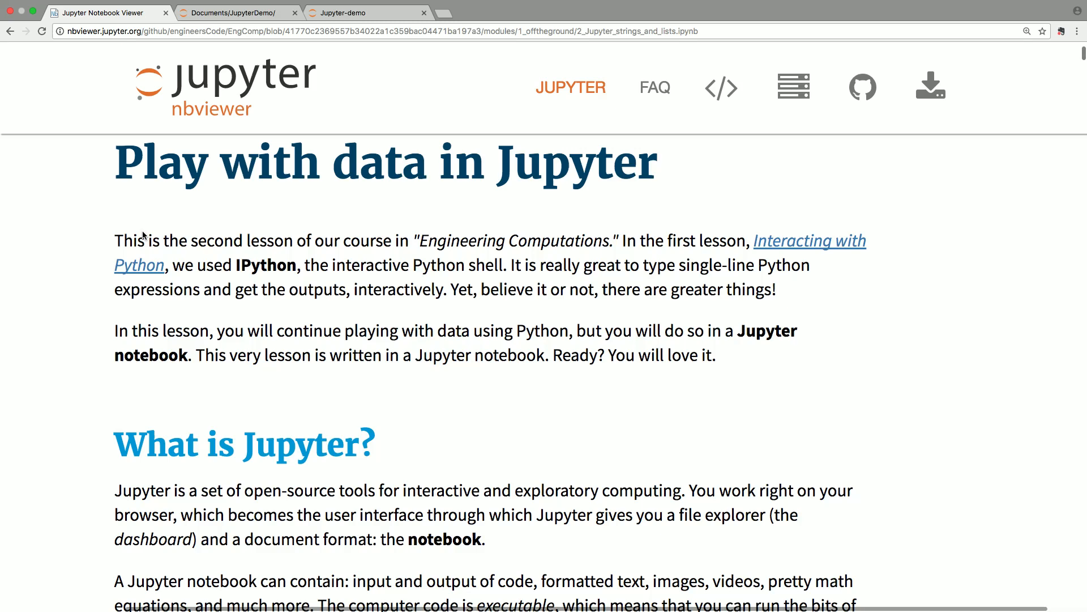
scroll("down", 3)
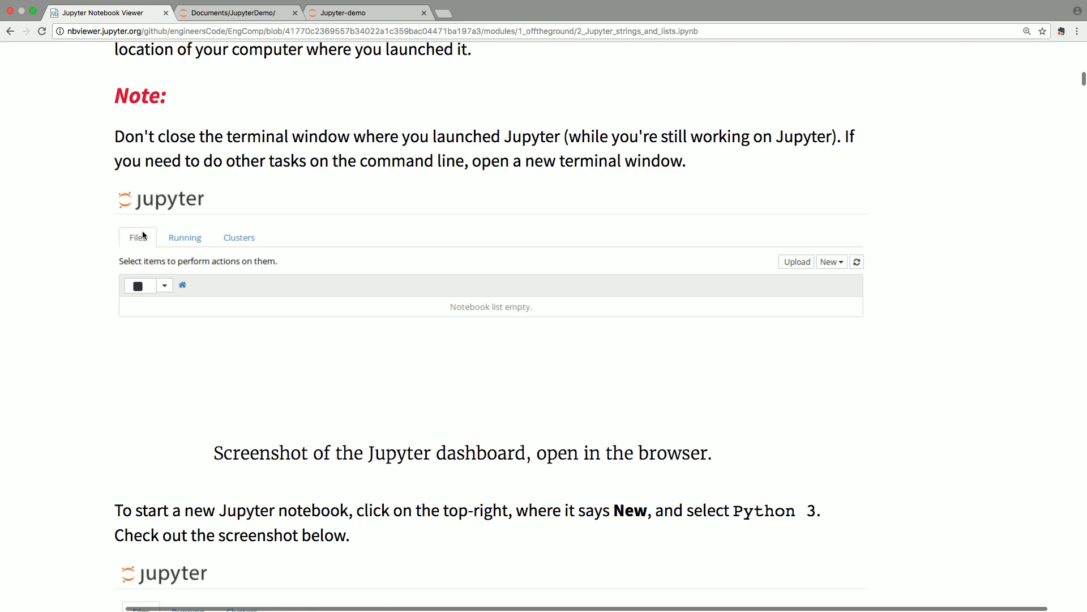
scroll("down", 3)
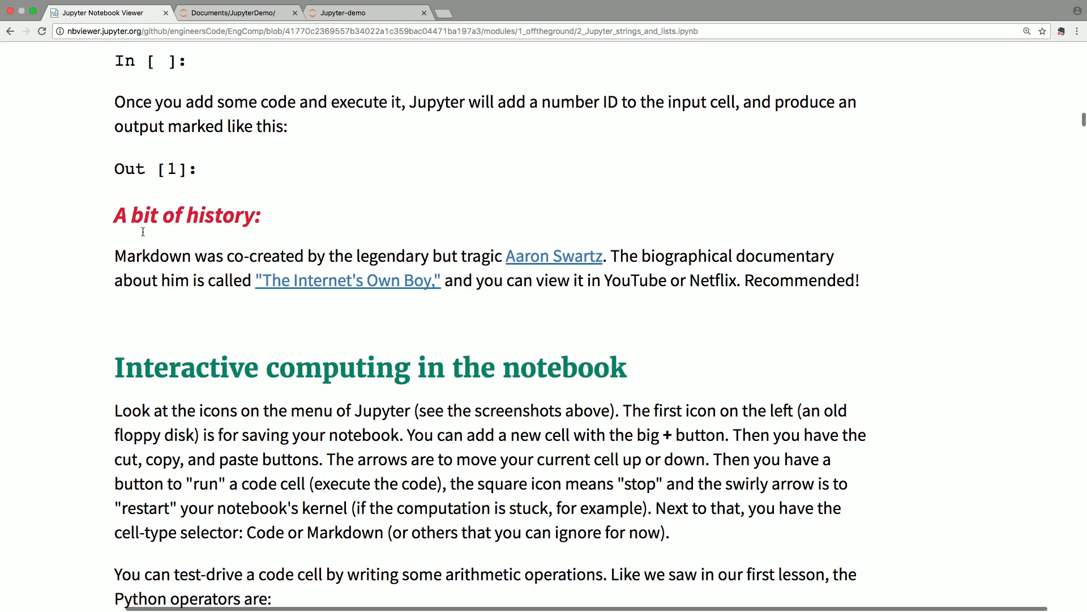
scroll("up", 3)
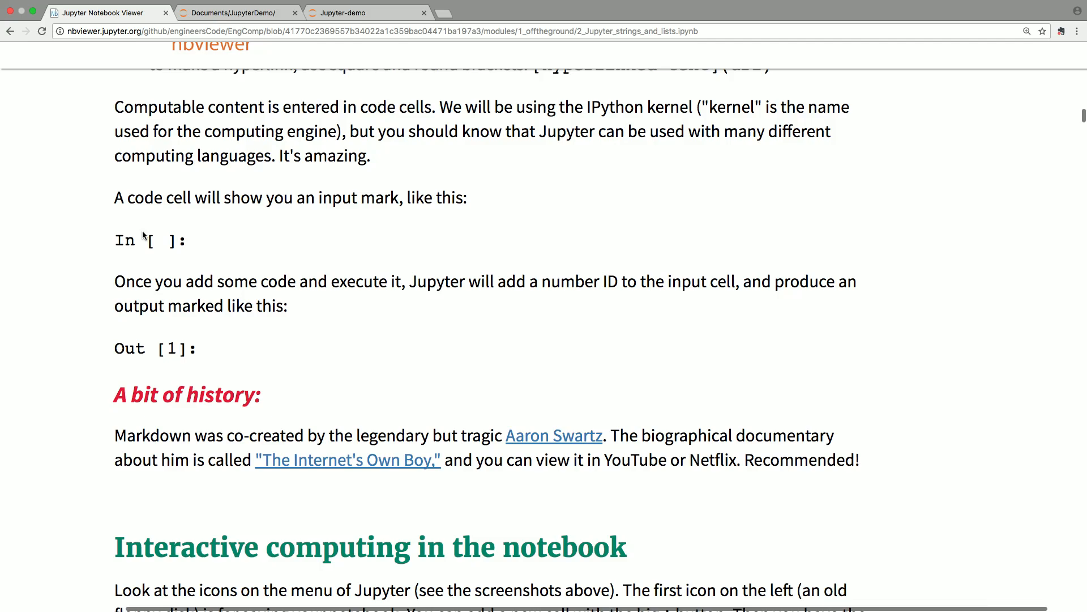
scroll("down", 3)
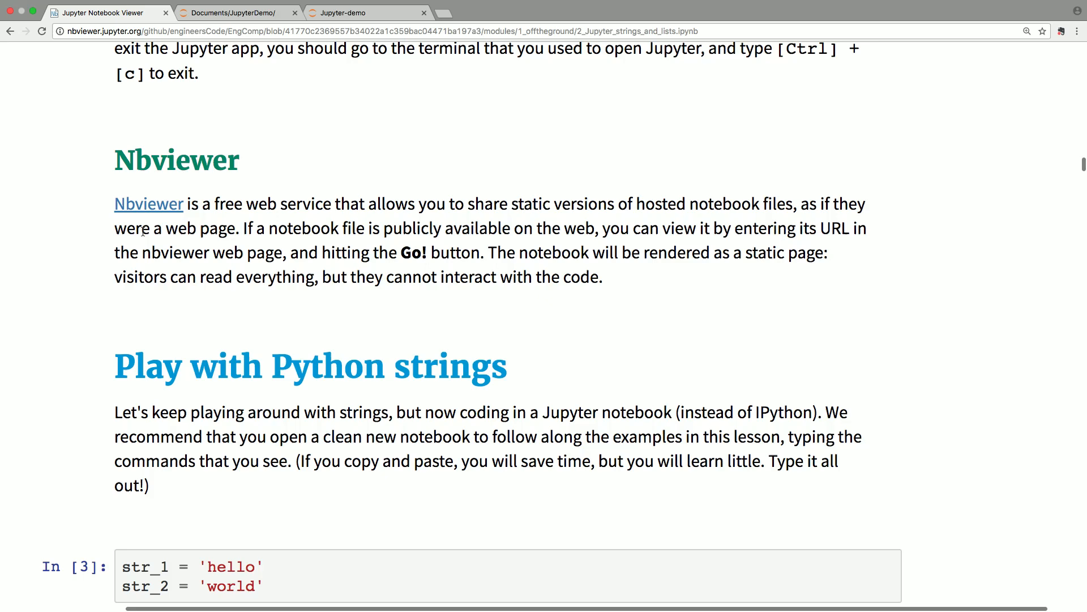
scroll("down", 3)
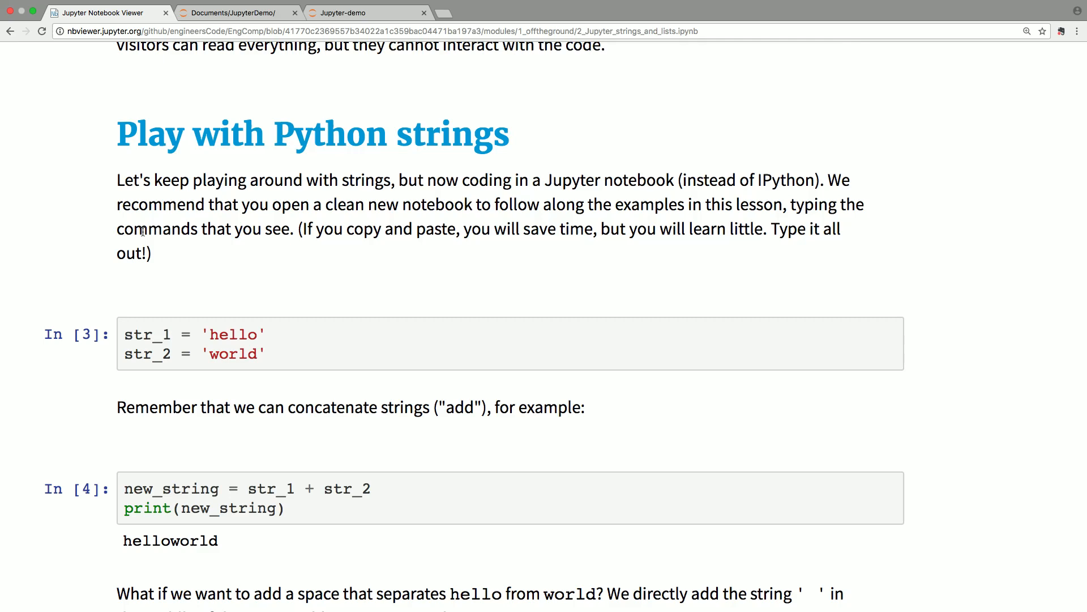